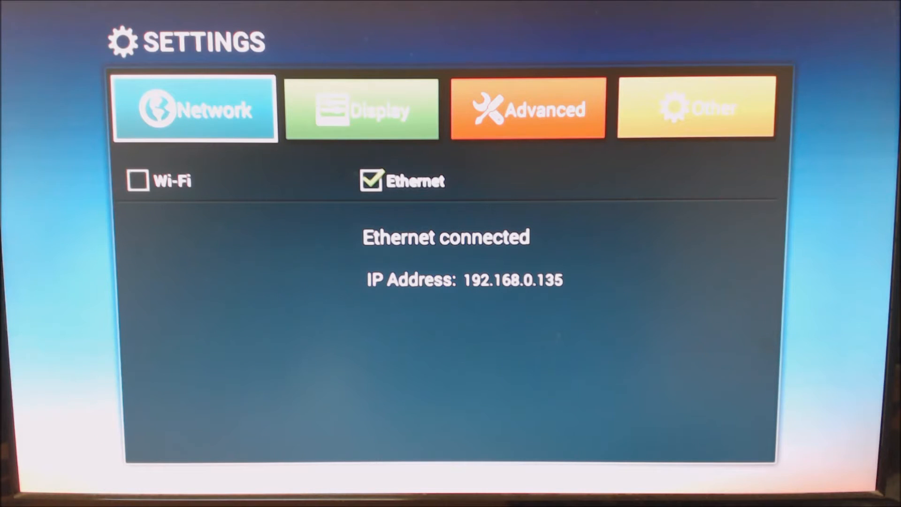
Enable Ethernet in Network settings, showing connected at 192.168.0.135 with Wi-Fi off
click(361, 109)
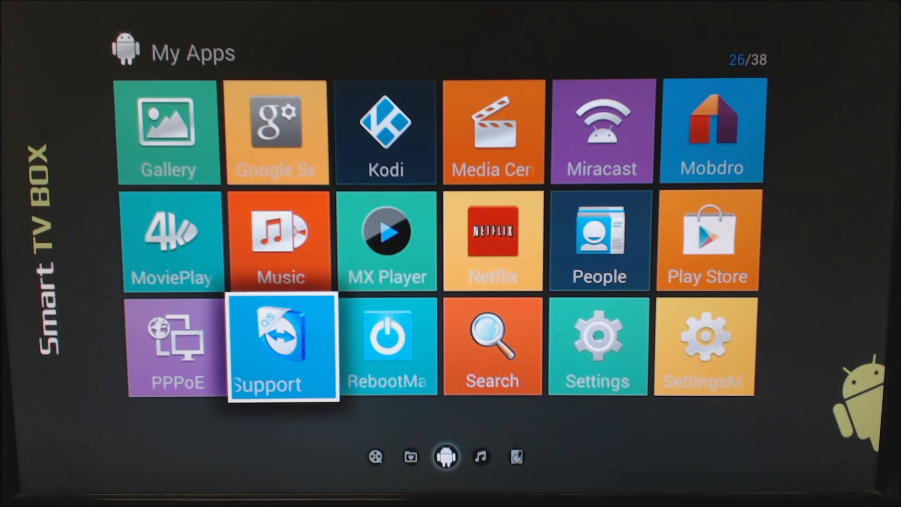
Move through the My Apps grid to reveal Show Box, Skype, Speedtest and SuperSU
key(Right)
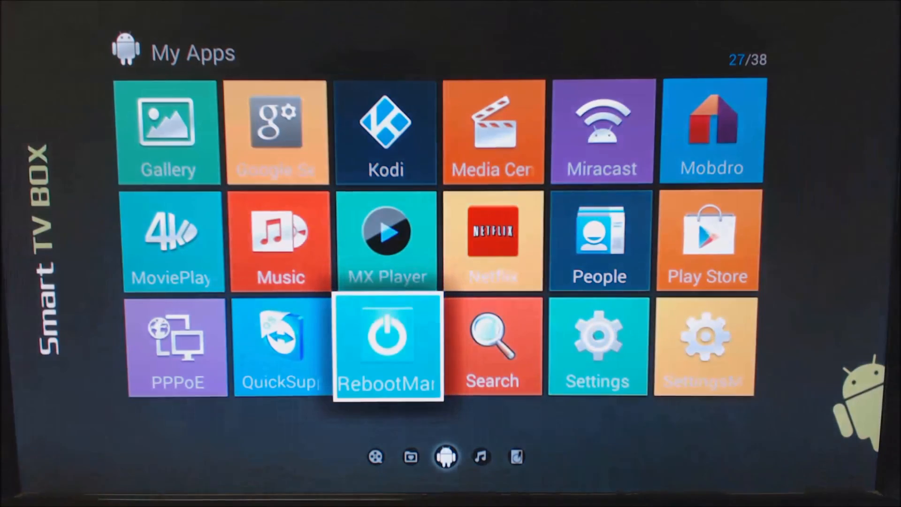
scroll(down, 3)
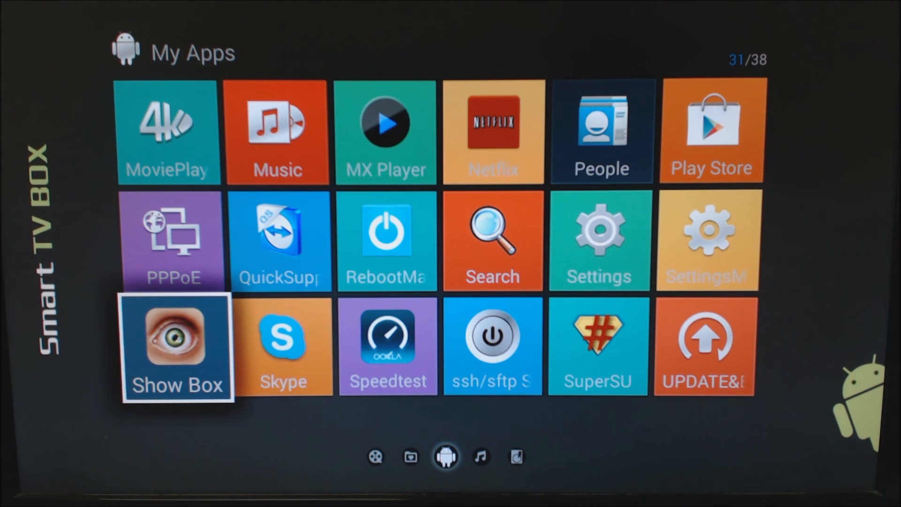